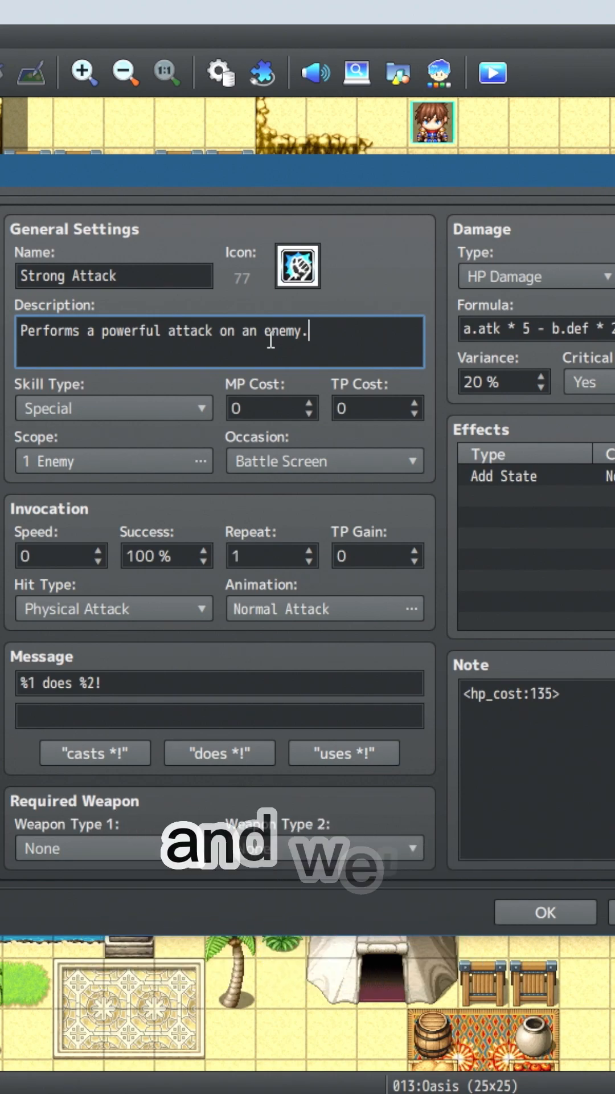
Extend the Strong Attack description with 'that deals massive damage. Also increases attack.'
key(Backspace)
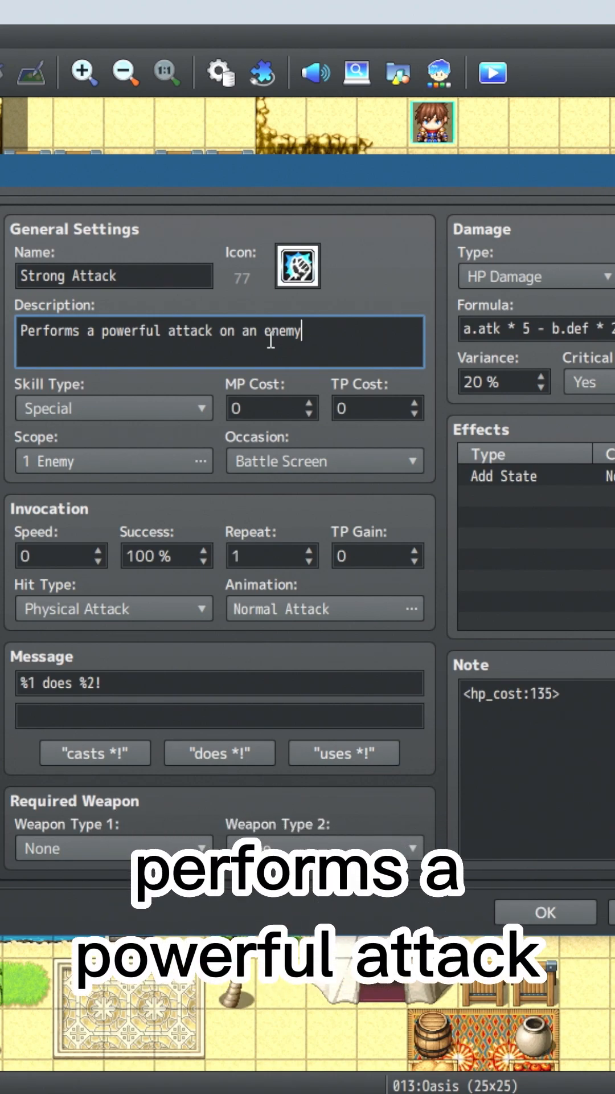
text(that deakl)
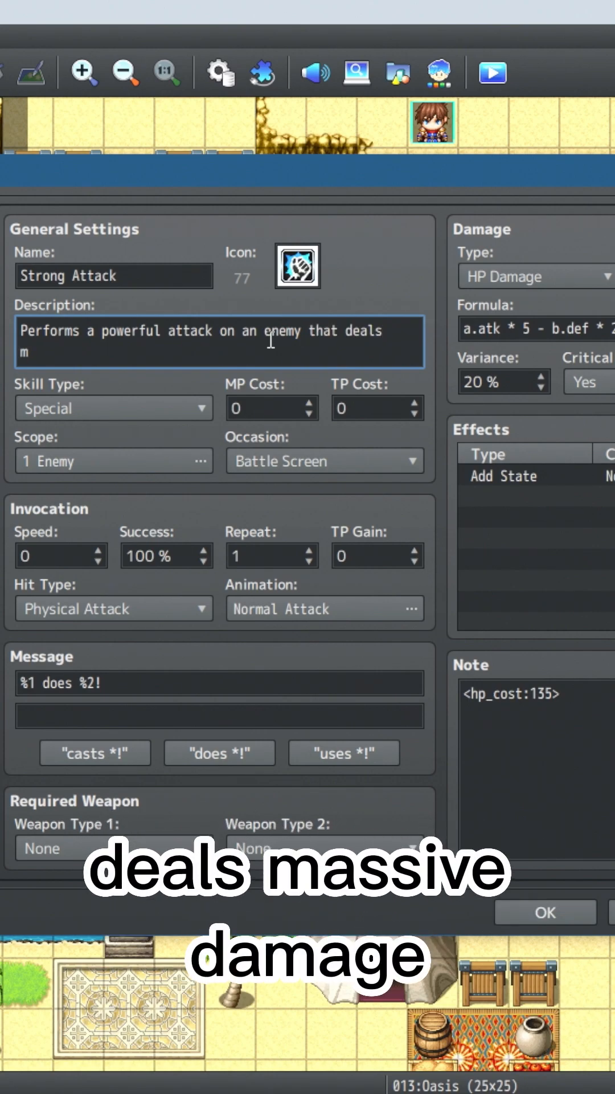
text(massive damage. Also increases attack.)
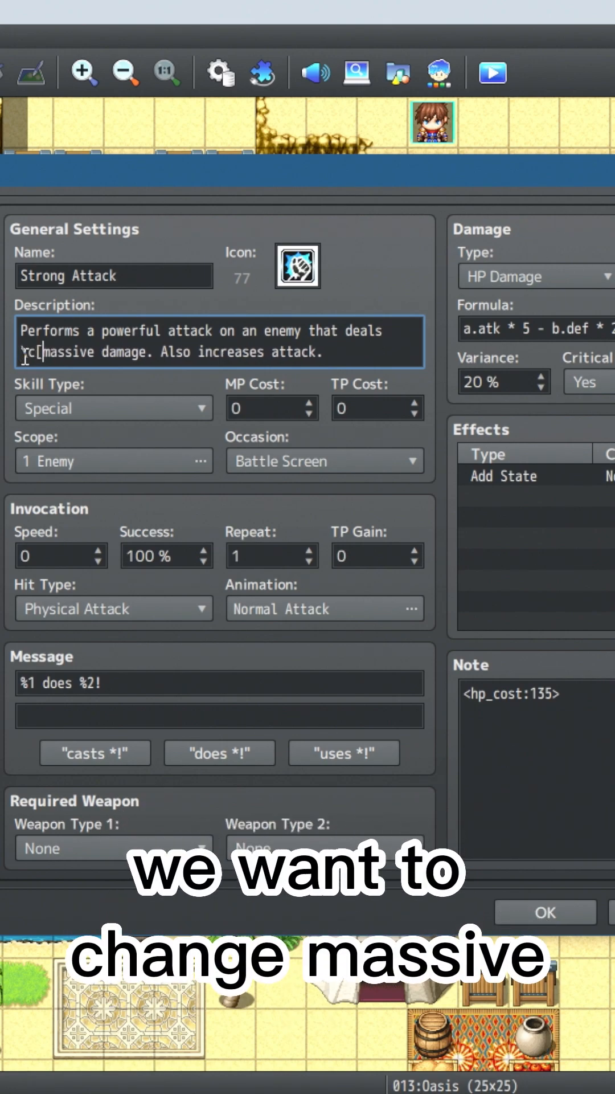
Color 'massive damage' with \c[18], add an \I[7] attack icon, and view the result in the playtest skill menu
text(18])
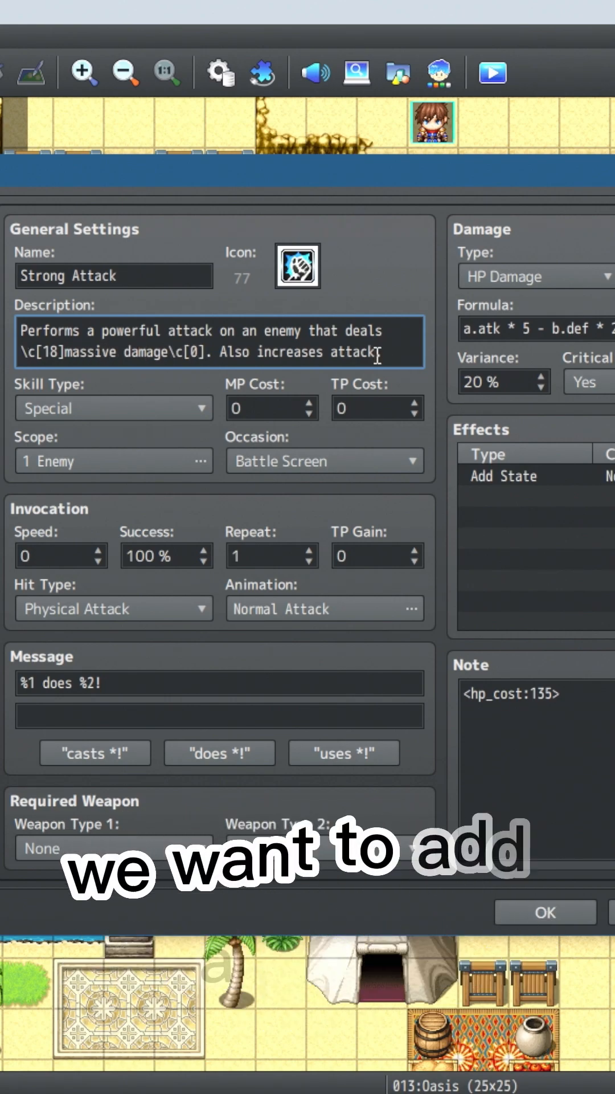
text(\I[7])
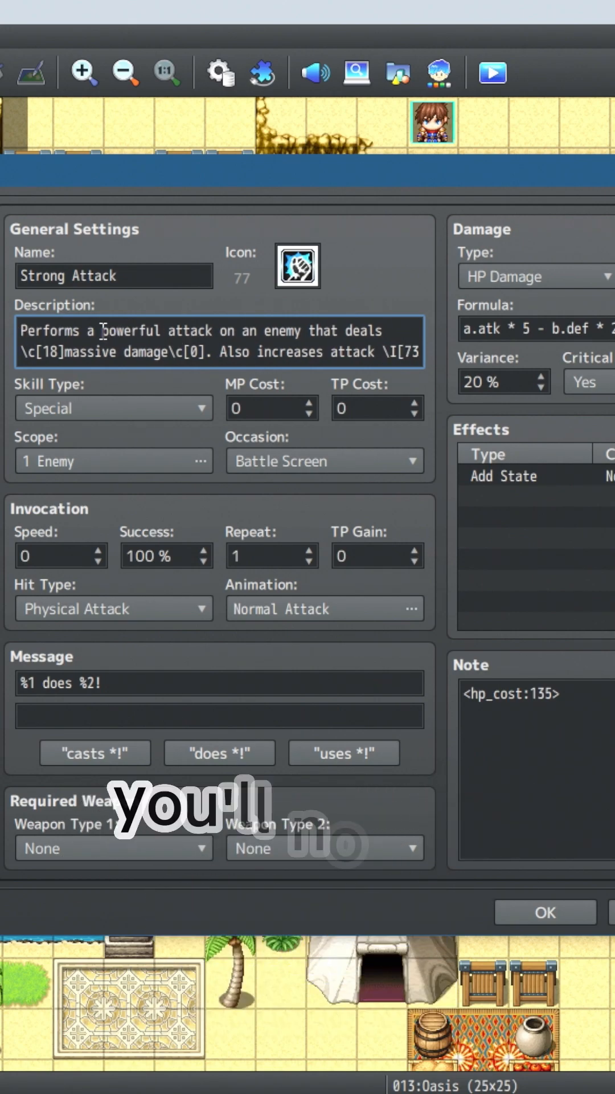
right_click(104, 332)
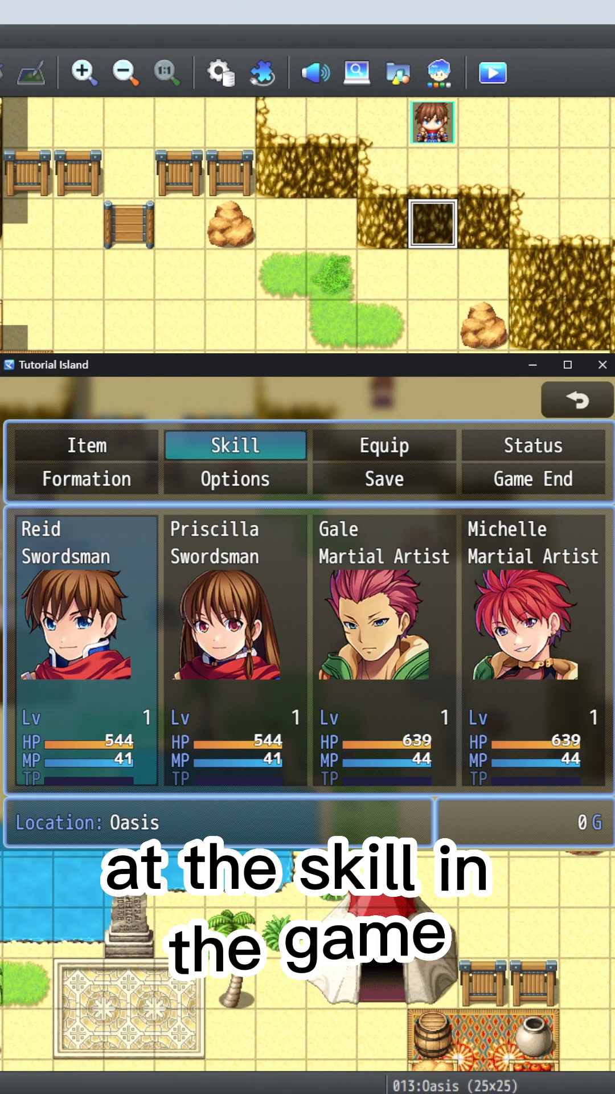
click(236, 445)
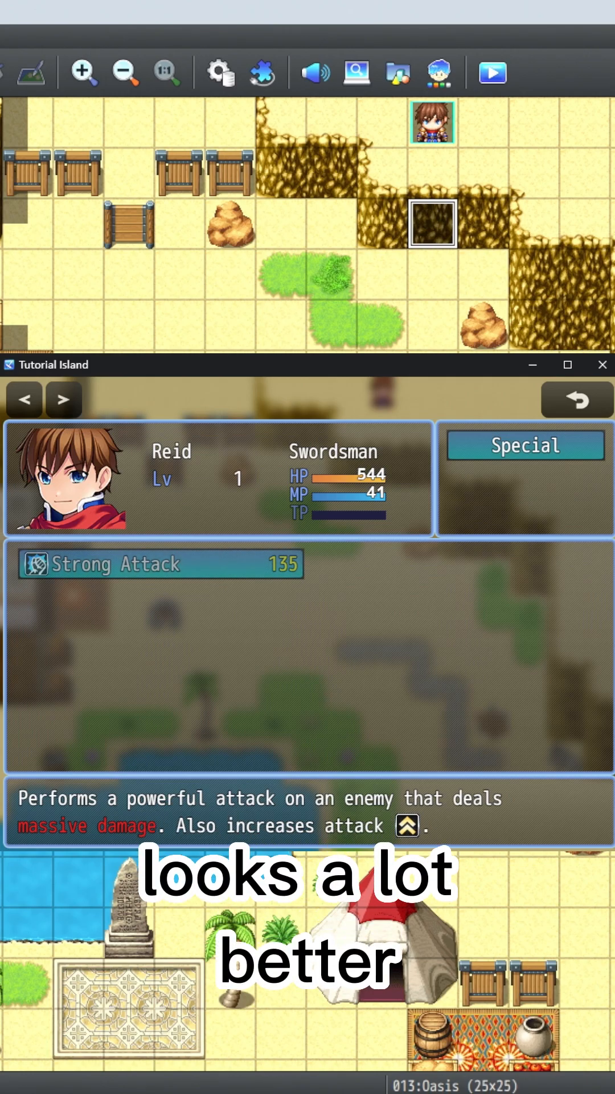